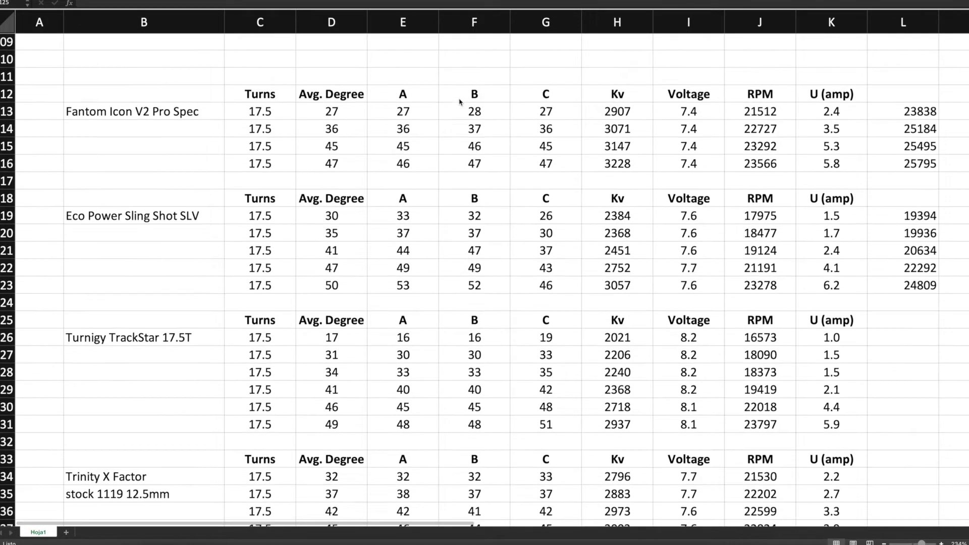
scroll(down, 3)
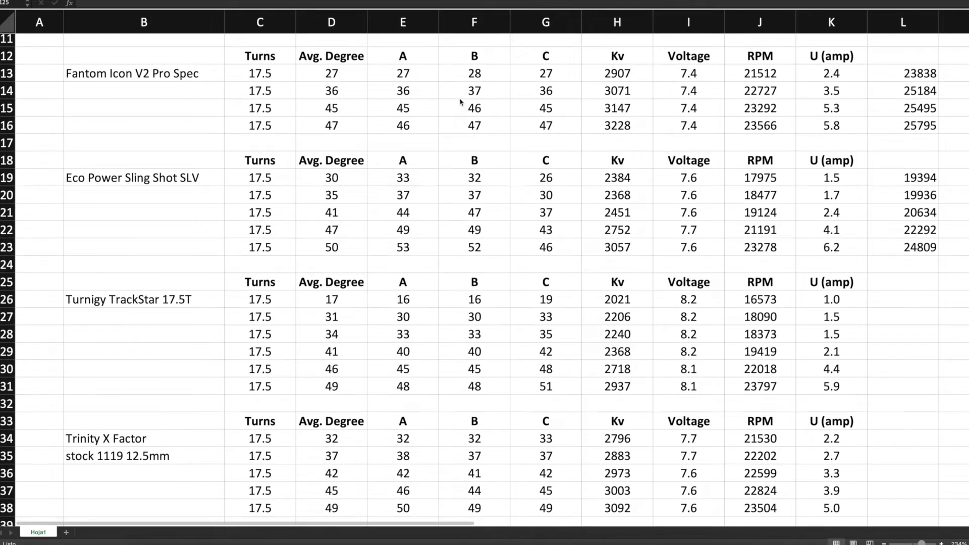
scroll(down, 3)
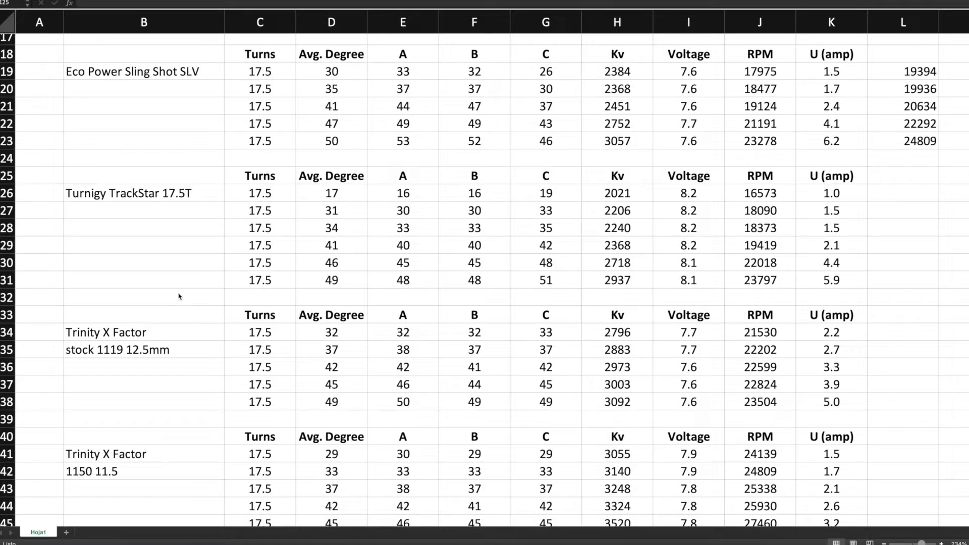
mouse_move(142, 285)
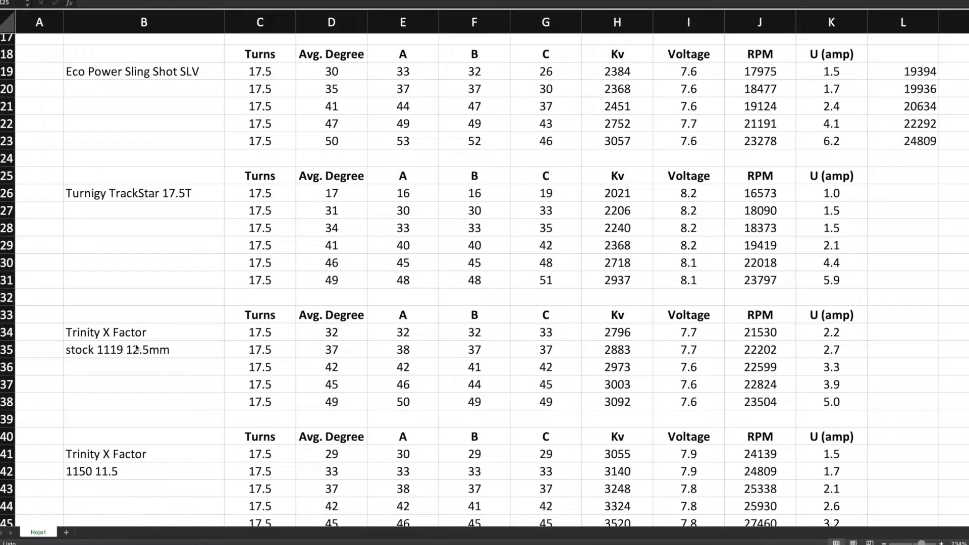
scroll(down, 3)
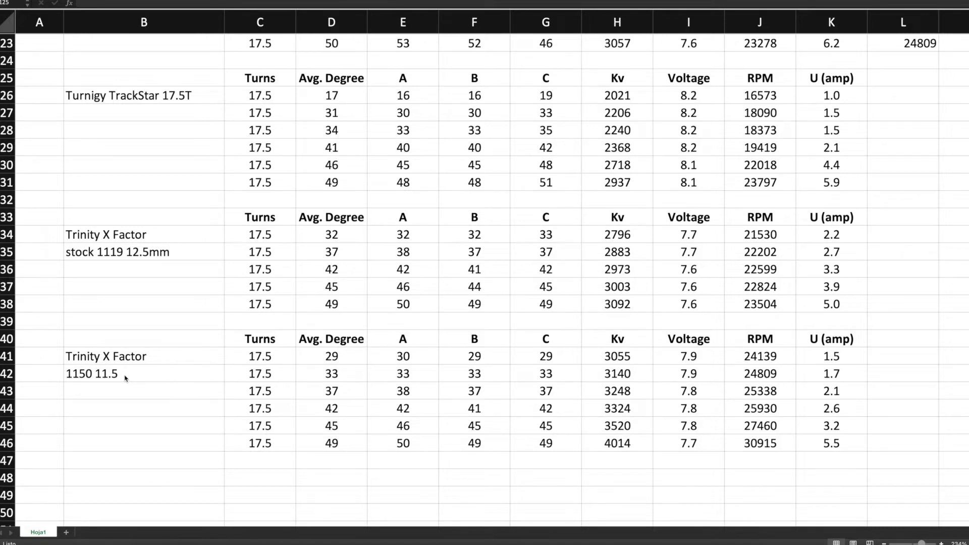
mouse_move(115, 264)
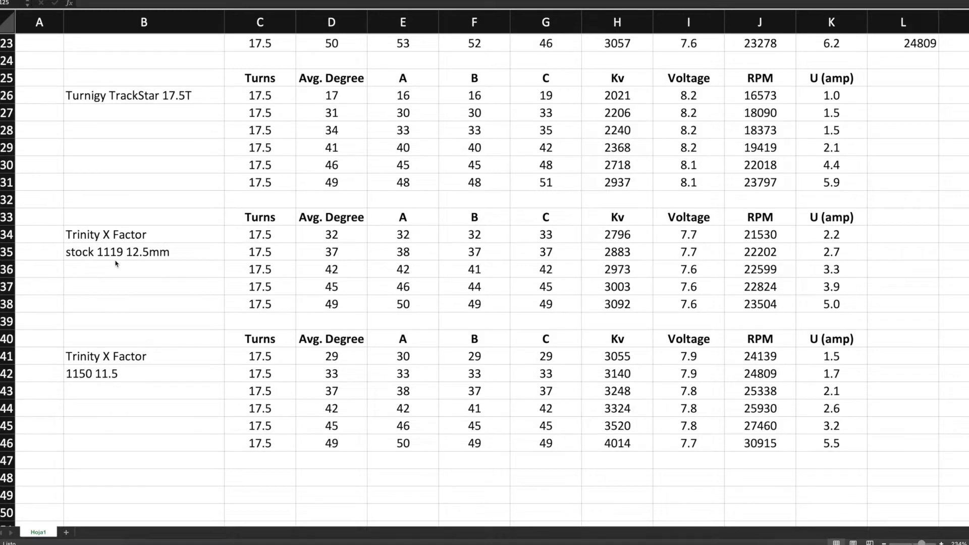
mouse_move(137, 261)
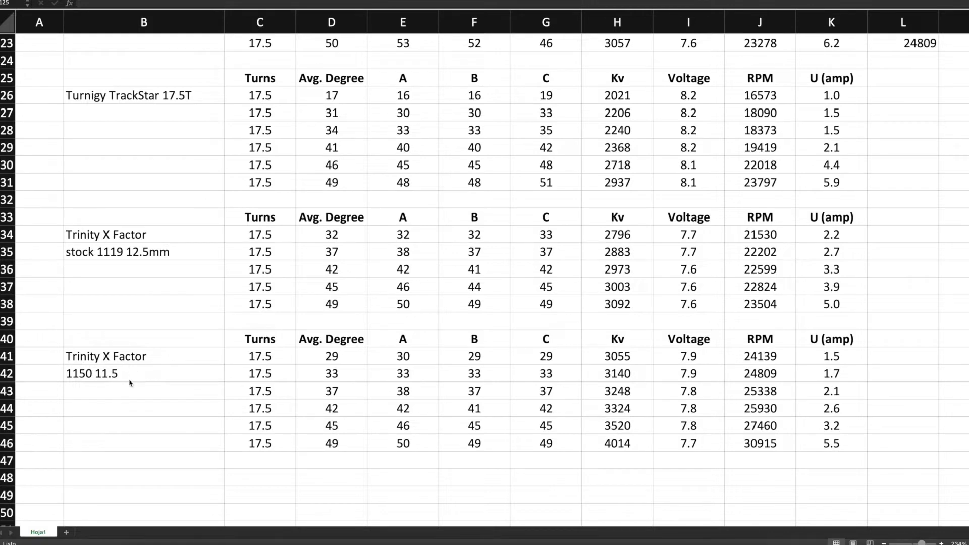
mouse_move(119, 379)
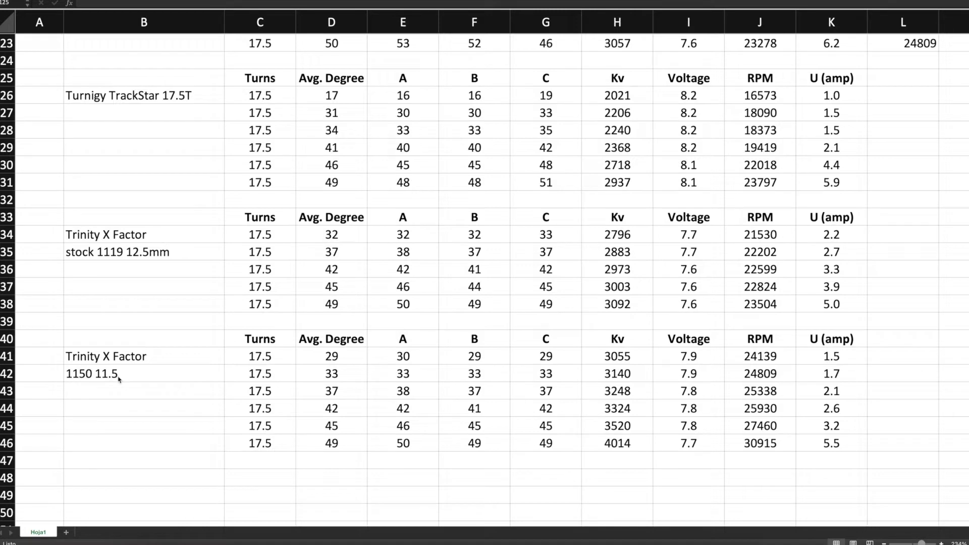
mouse_move(138, 298)
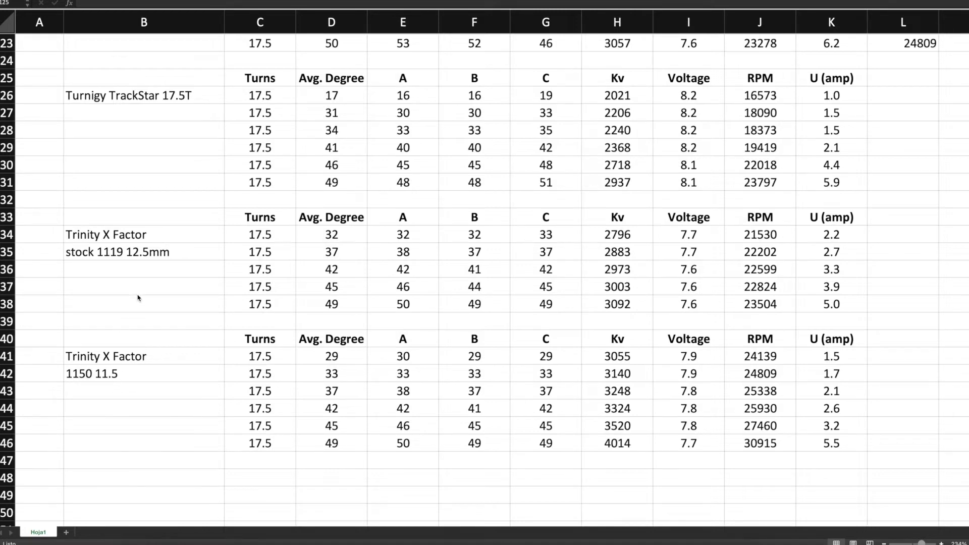
mouse_move(164, 273)
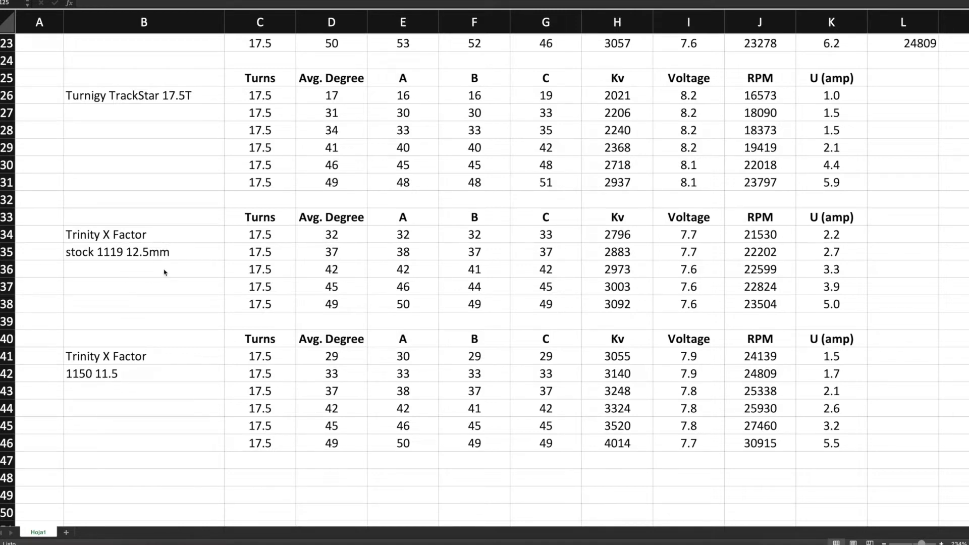
mouse_move(208, 328)
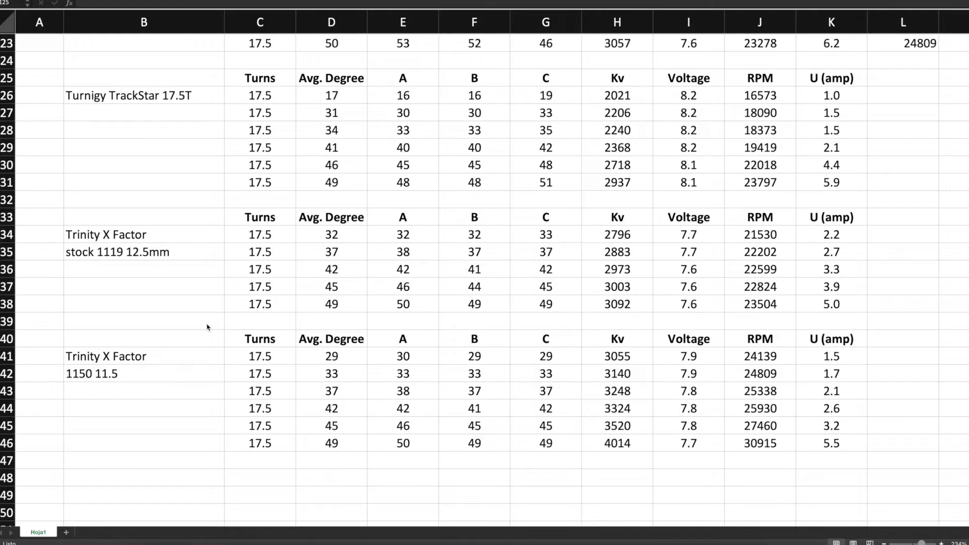
mouse_move(454, 320)
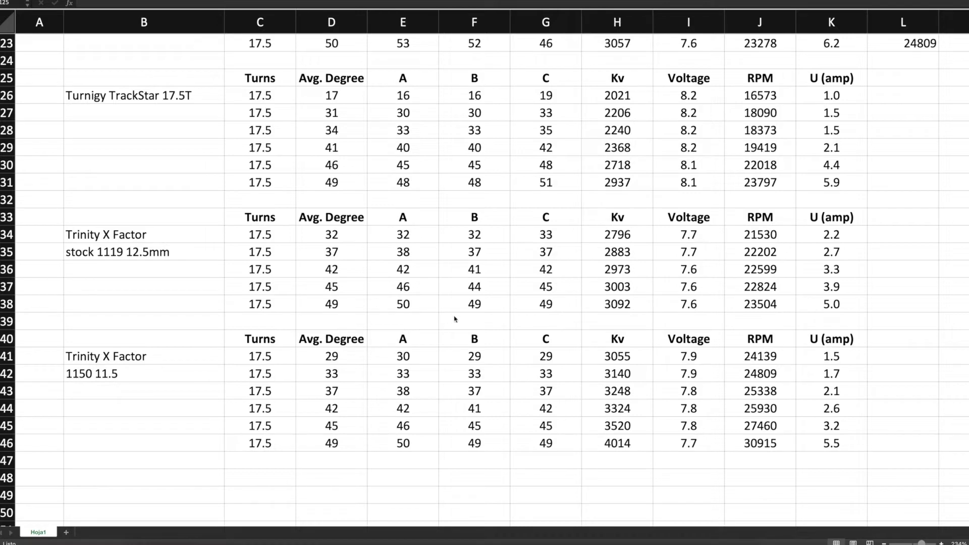
mouse_move(697, 346)
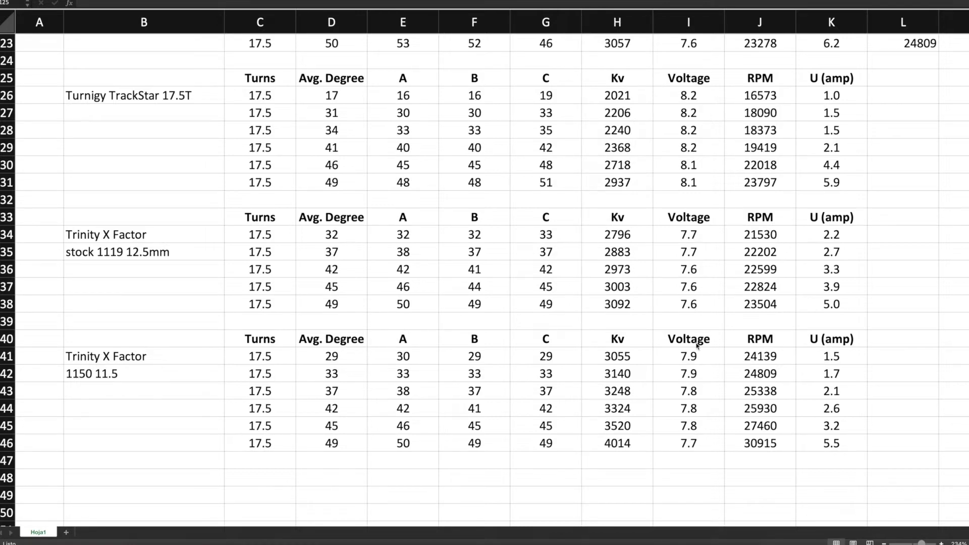
mouse_move(840, 433)
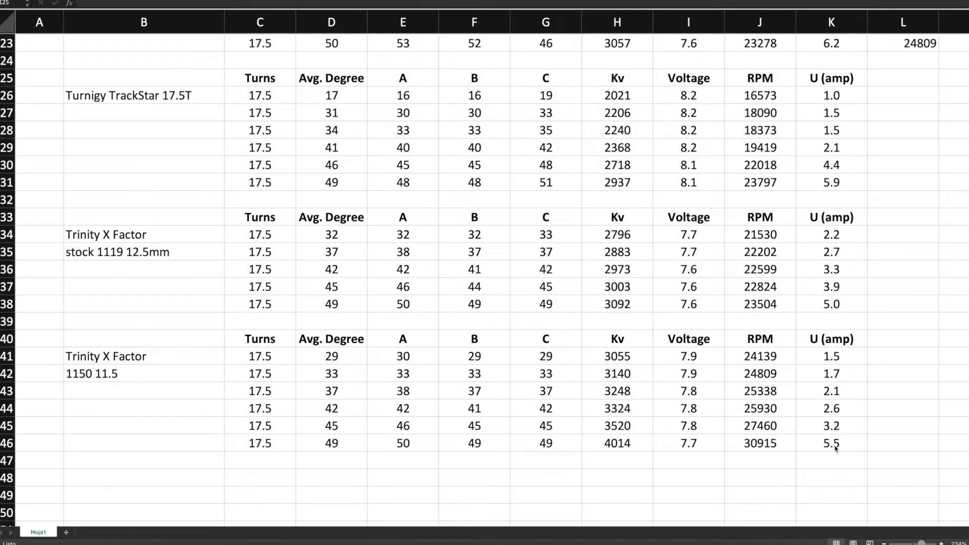
mouse_move(831, 431)
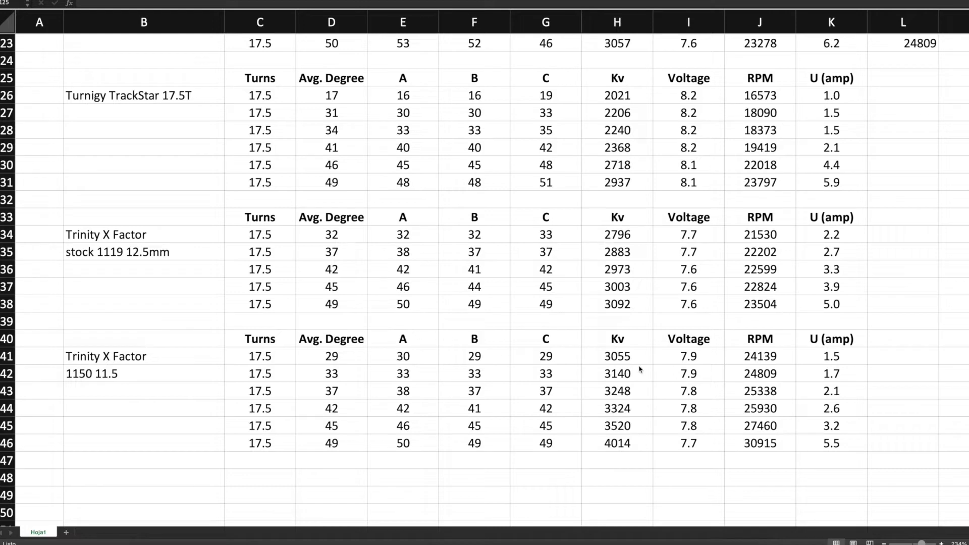
mouse_move(834, 427)
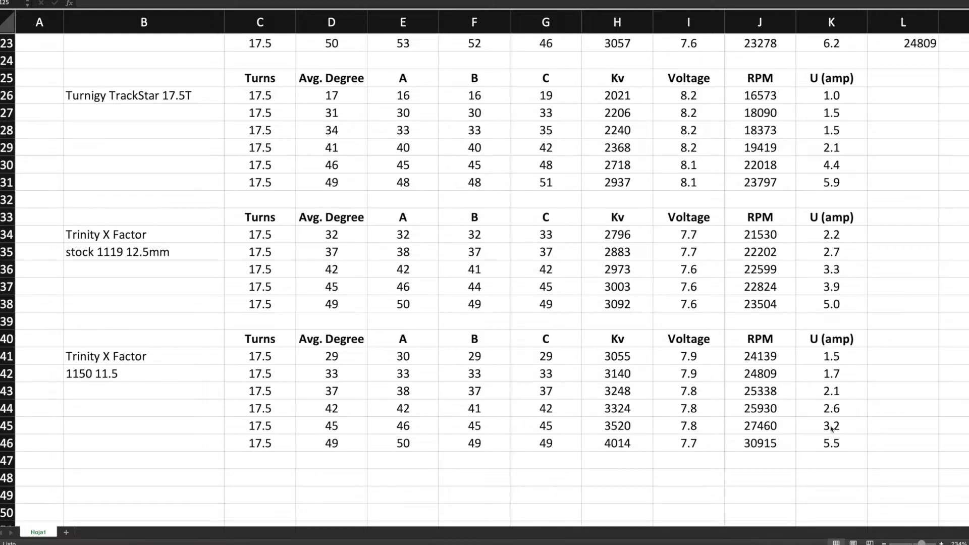
mouse_move(835, 270)
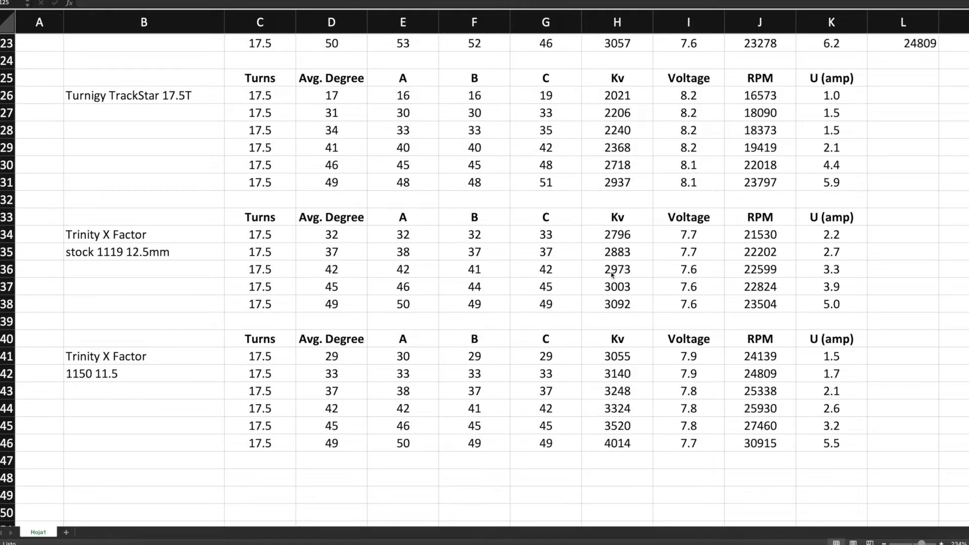
mouse_move(629, 276)
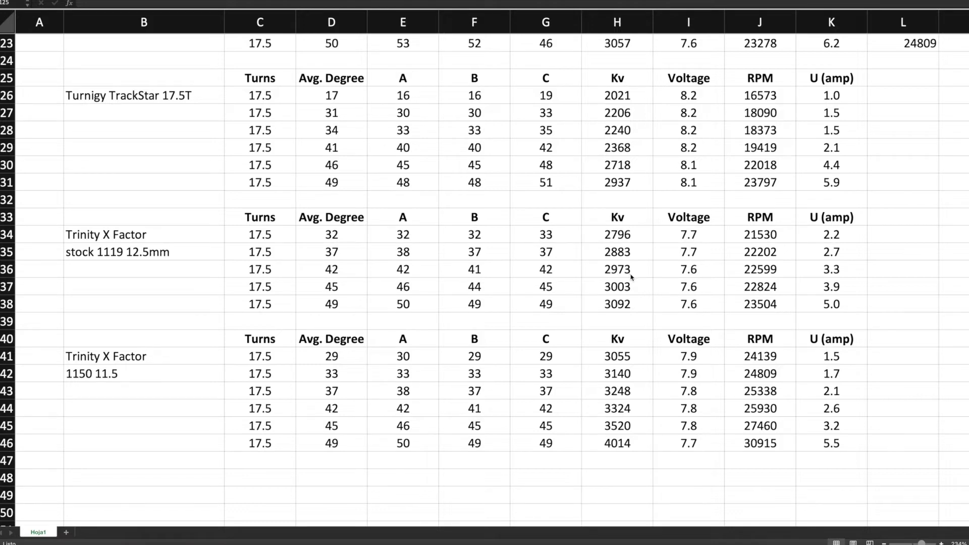
mouse_move(609, 431)
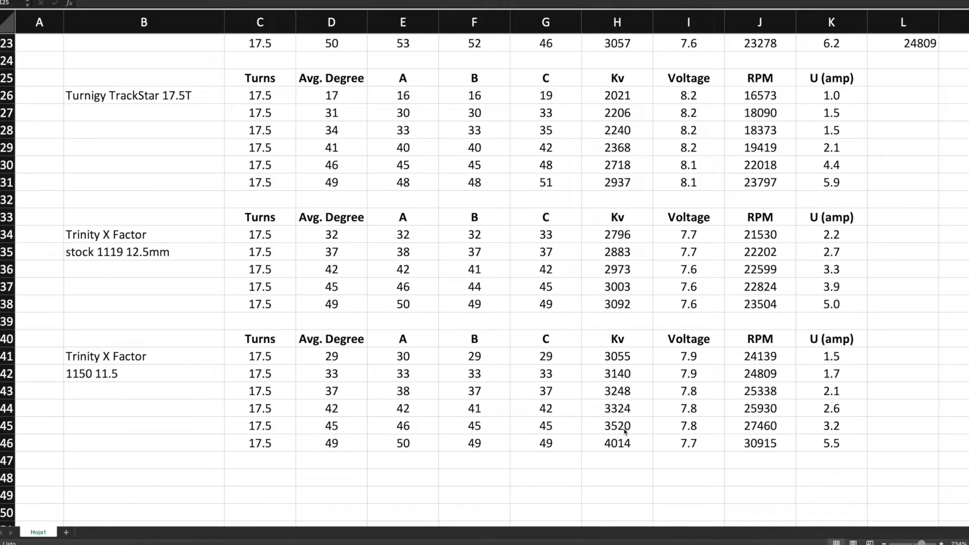
mouse_move(685, 427)
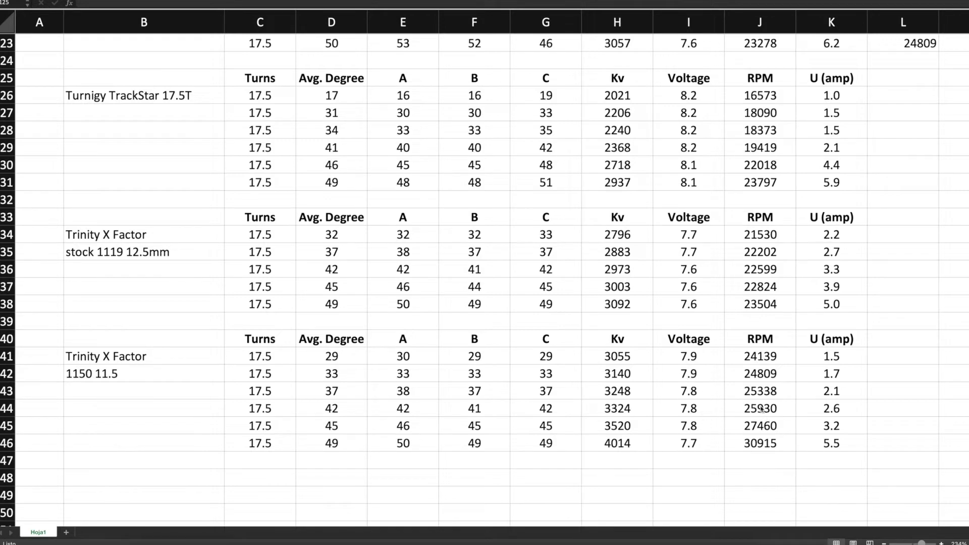
mouse_move(719, 433)
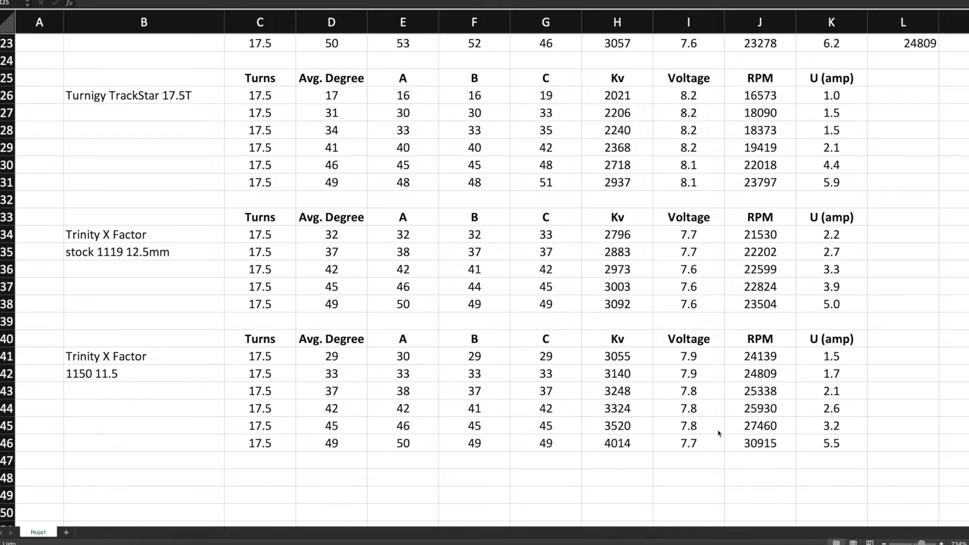
mouse_move(691, 431)
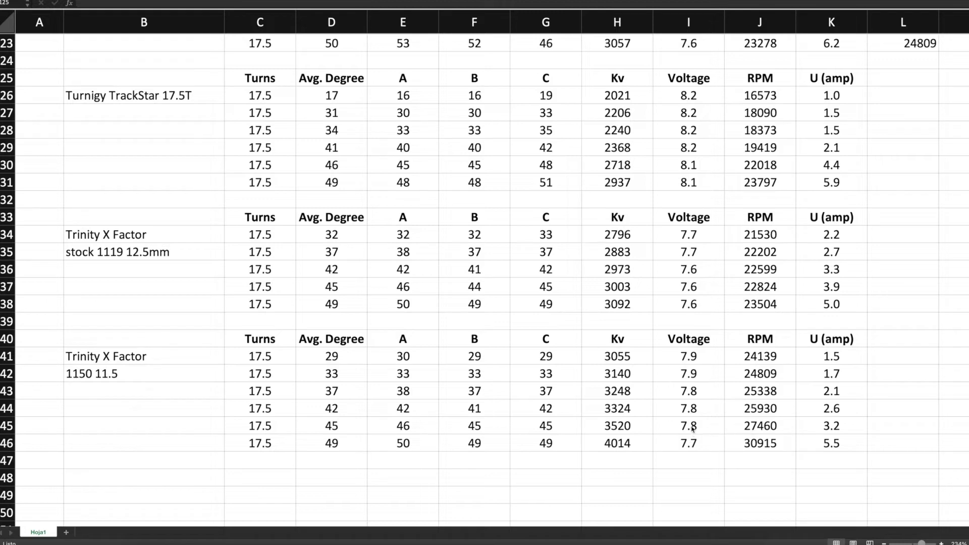
mouse_move(689, 429)
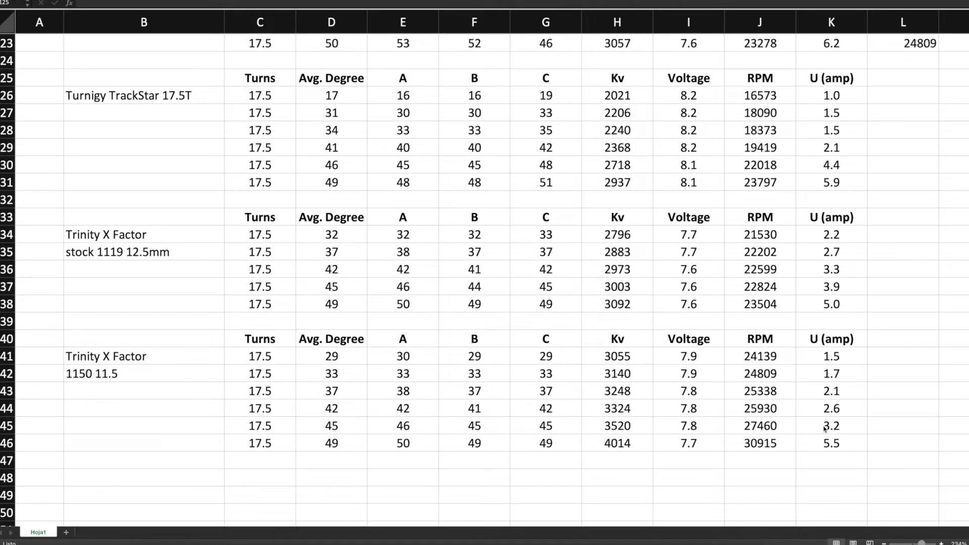
mouse_move(831, 272)
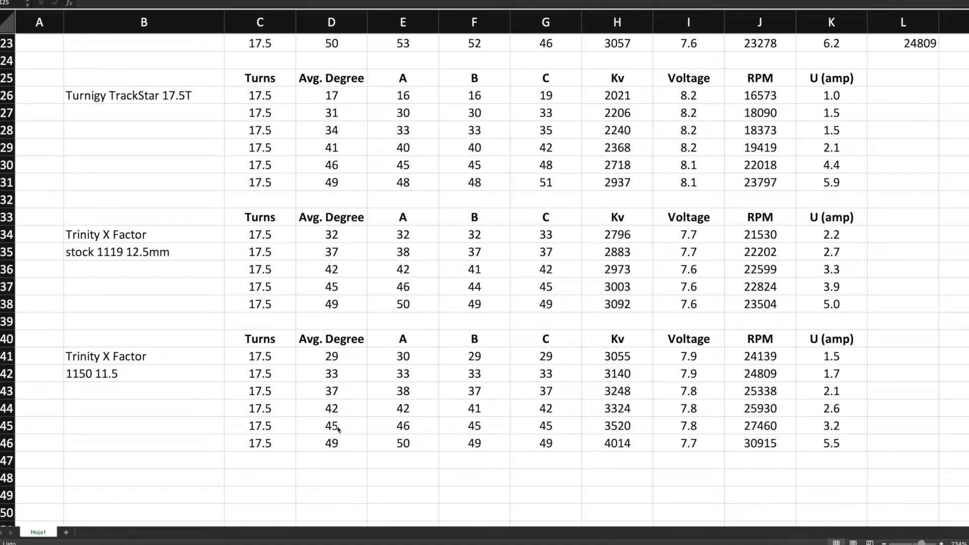
mouse_move(350, 439)
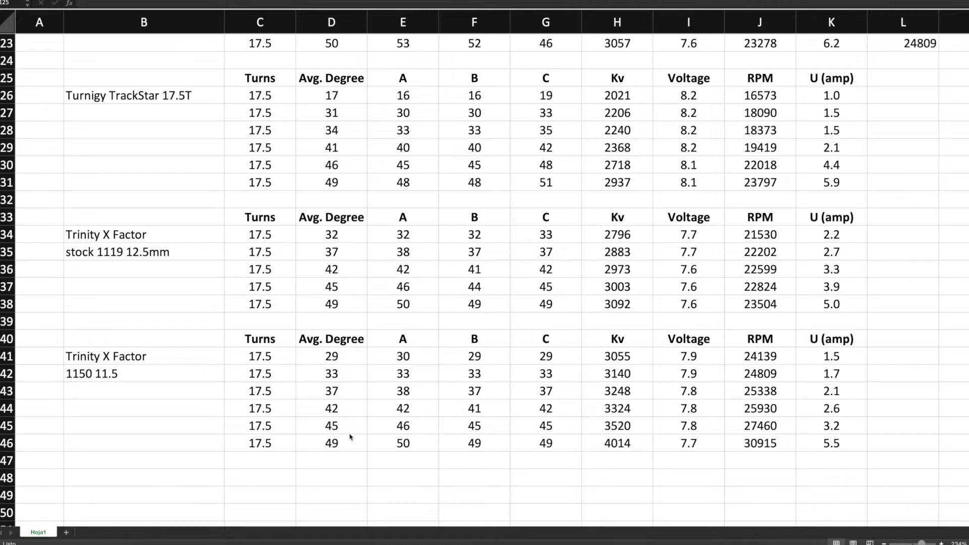
mouse_move(766, 429)
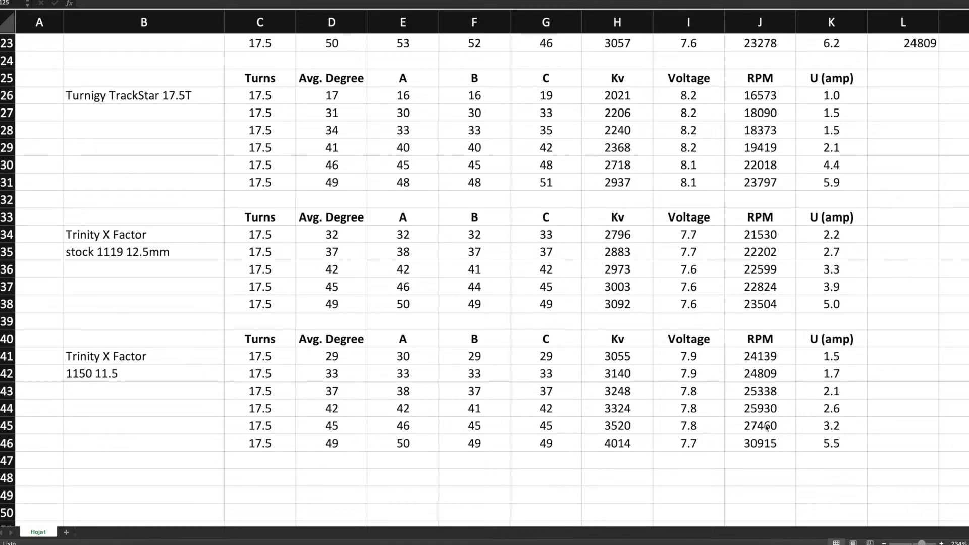
mouse_move(632, 449)
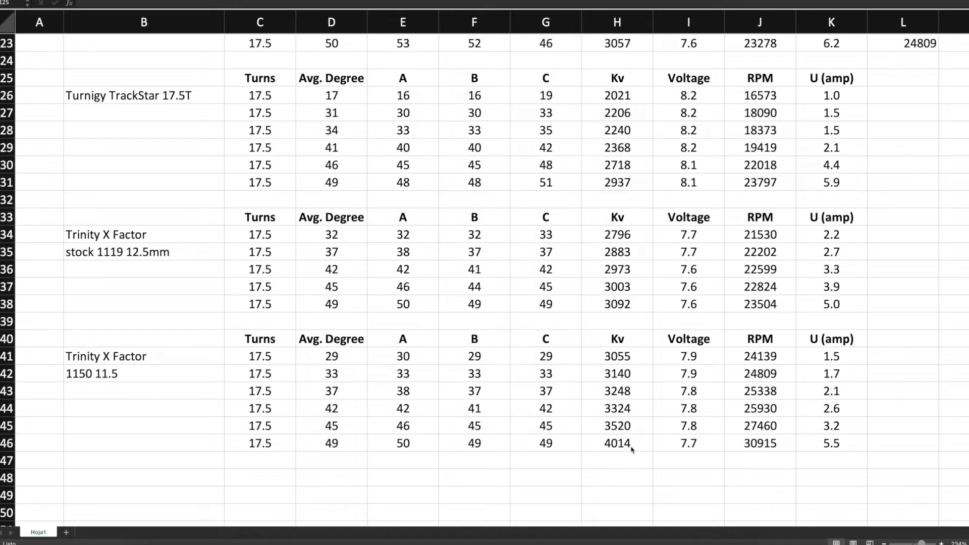
mouse_move(607, 311)
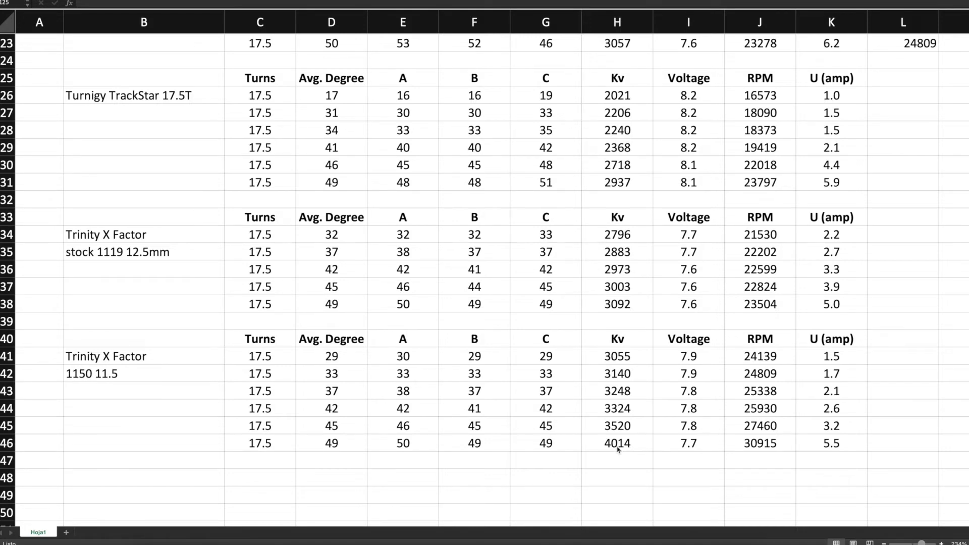
mouse_move(327, 391)
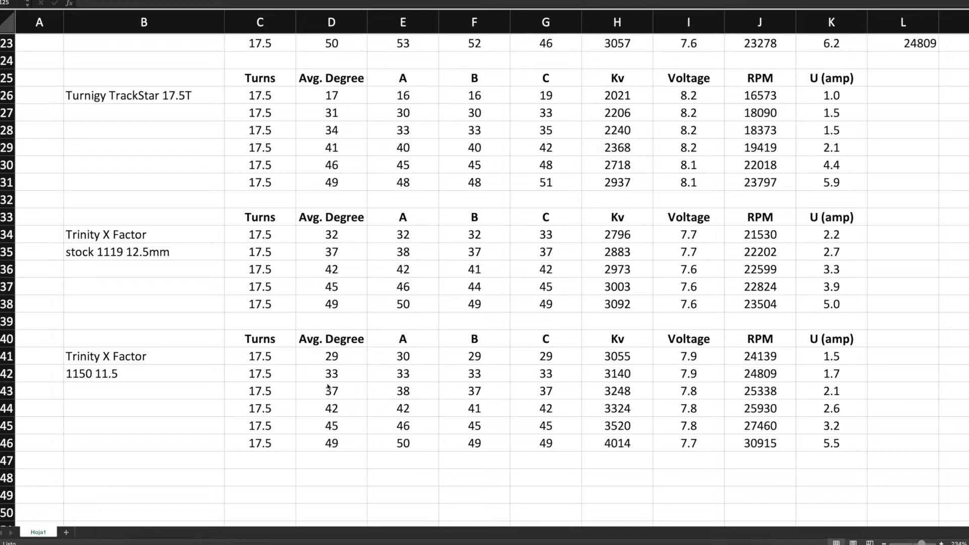
mouse_move(319, 366)
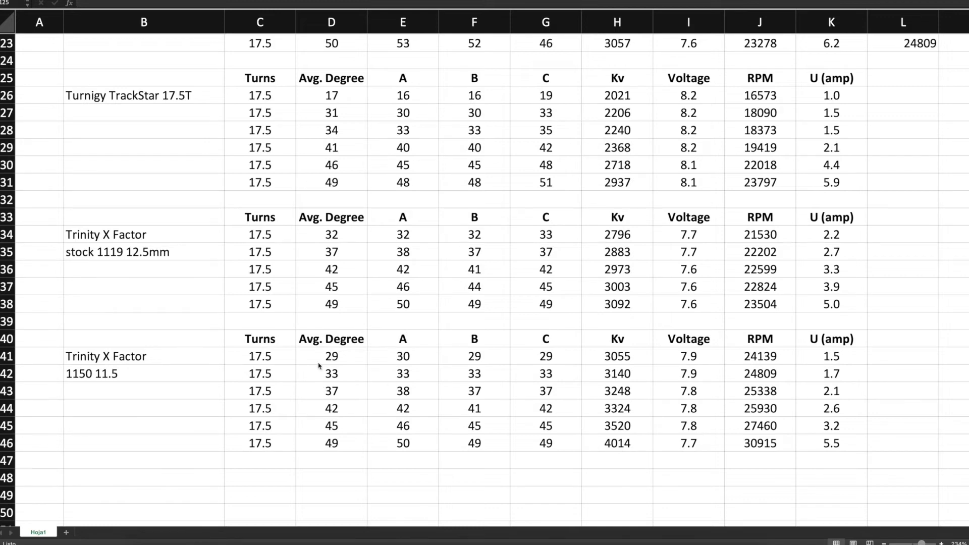
mouse_move(590, 449)
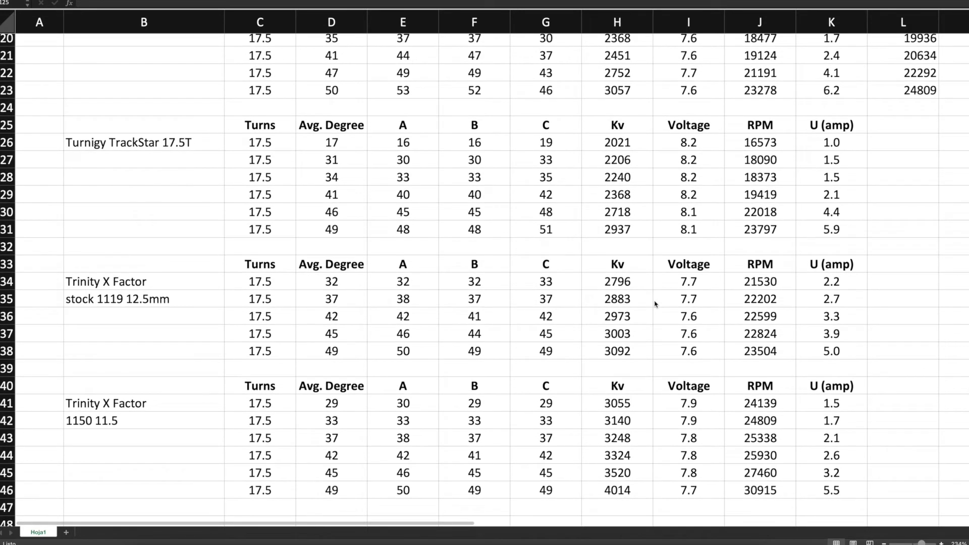
mouse_move(809, 473)
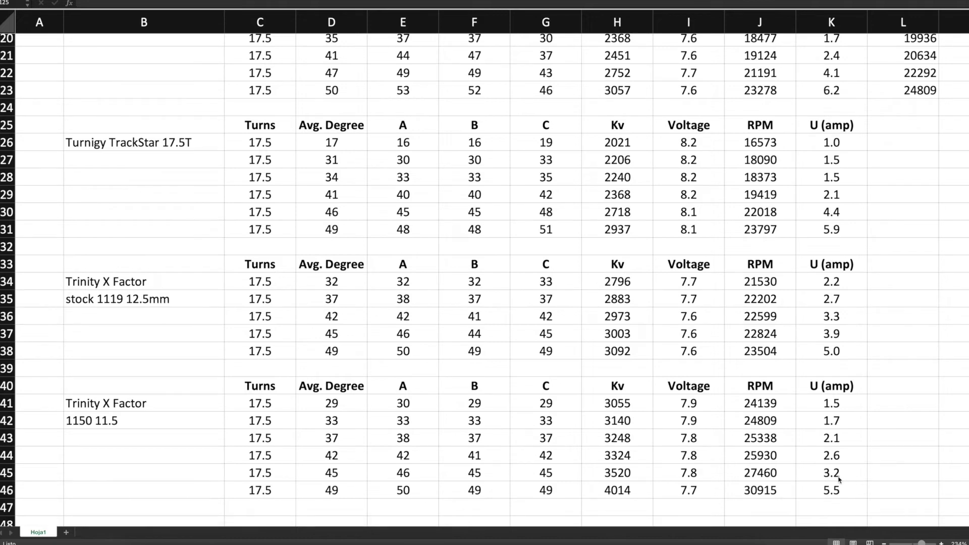
mouse_move(668, 220)
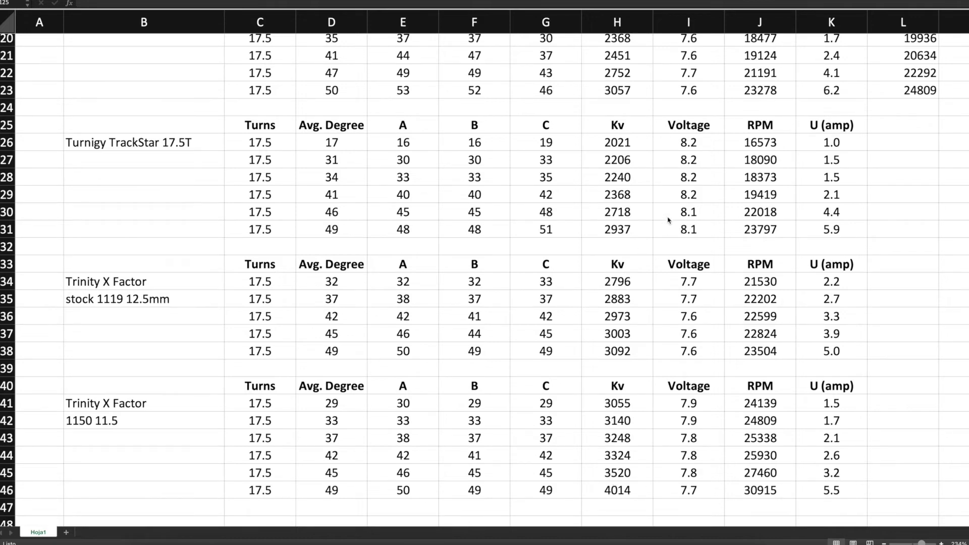
mouse_move(839, 217)
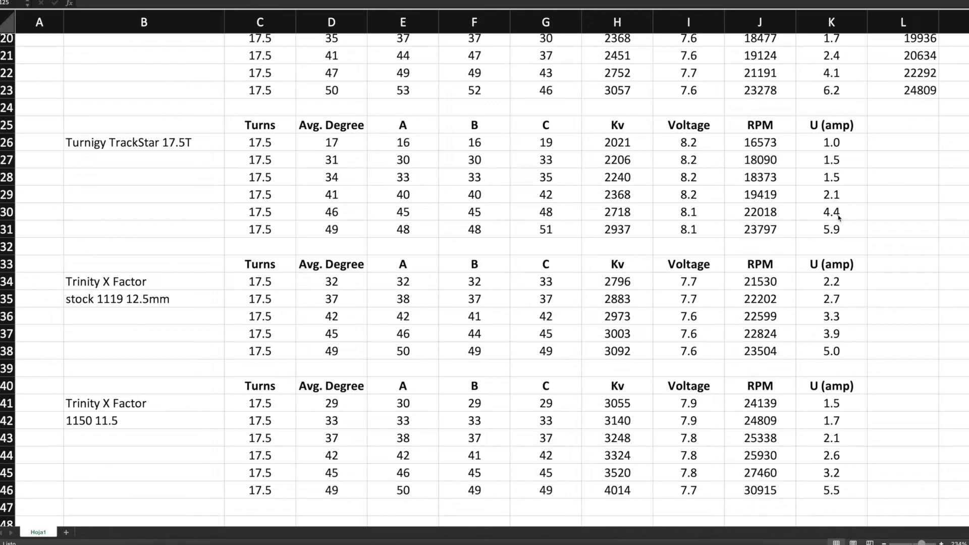
mouse_move(640, 215)
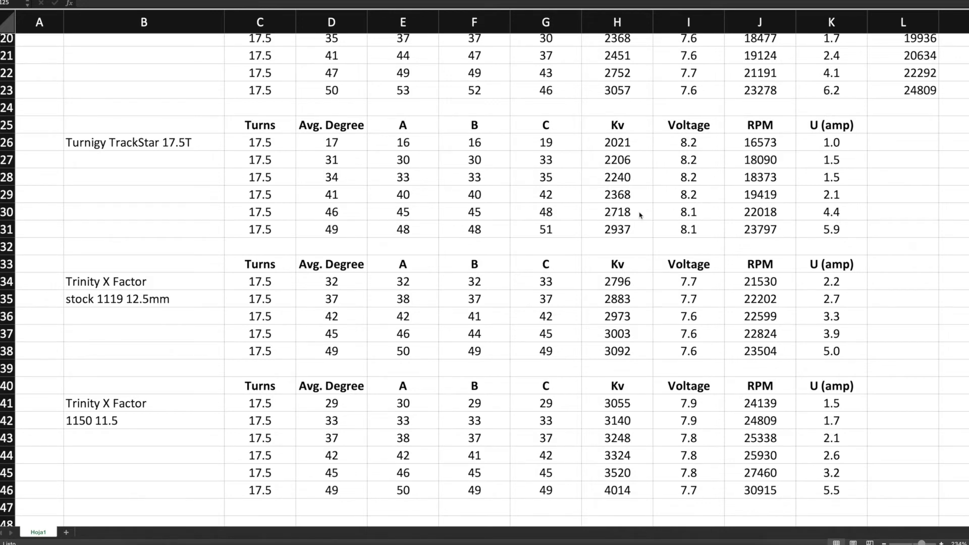
mouse_move(155, 169)
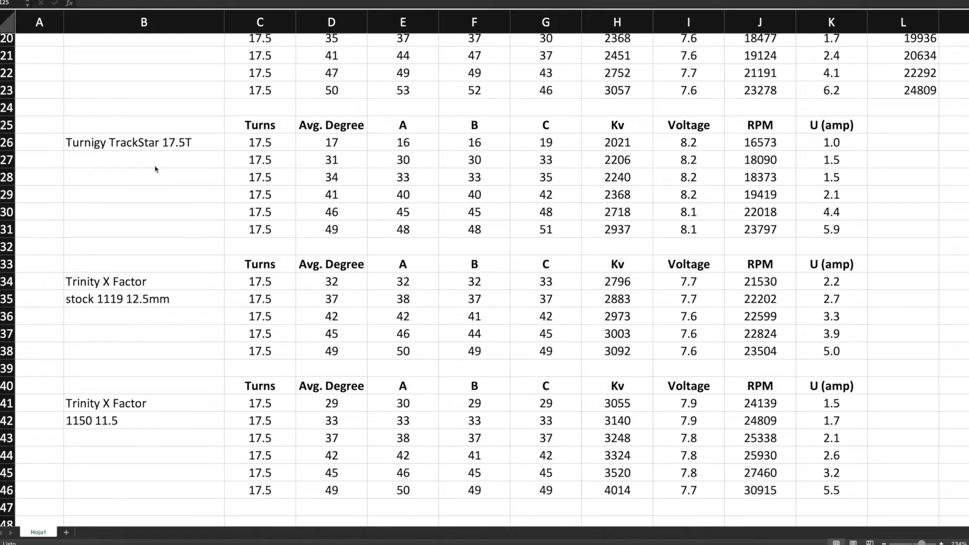
mouse_move(633, 218)
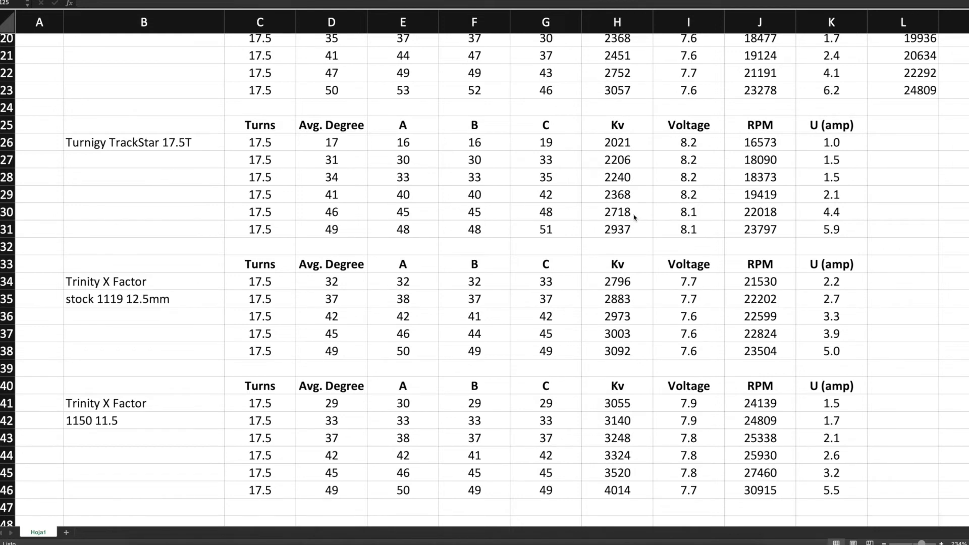
scroll(up, 3)
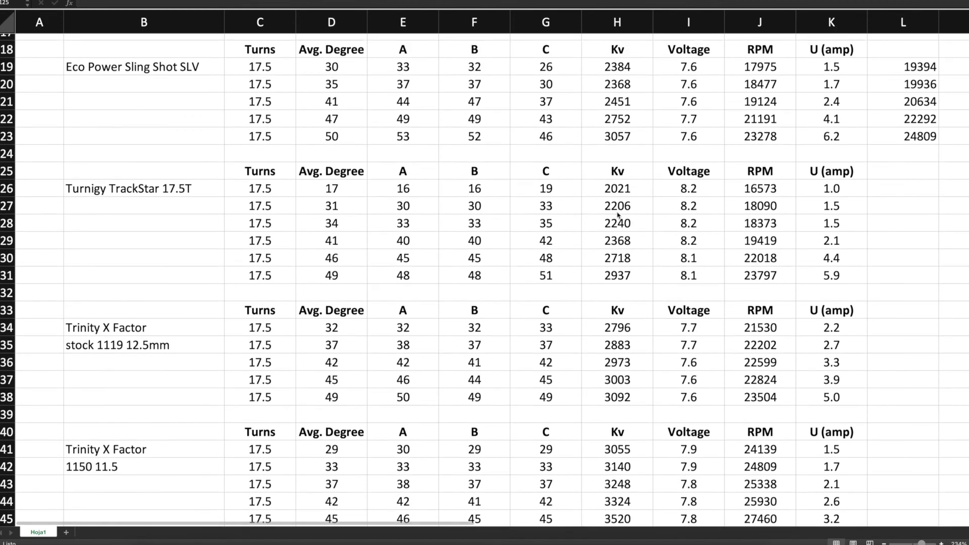
mouse_move(210, 228)
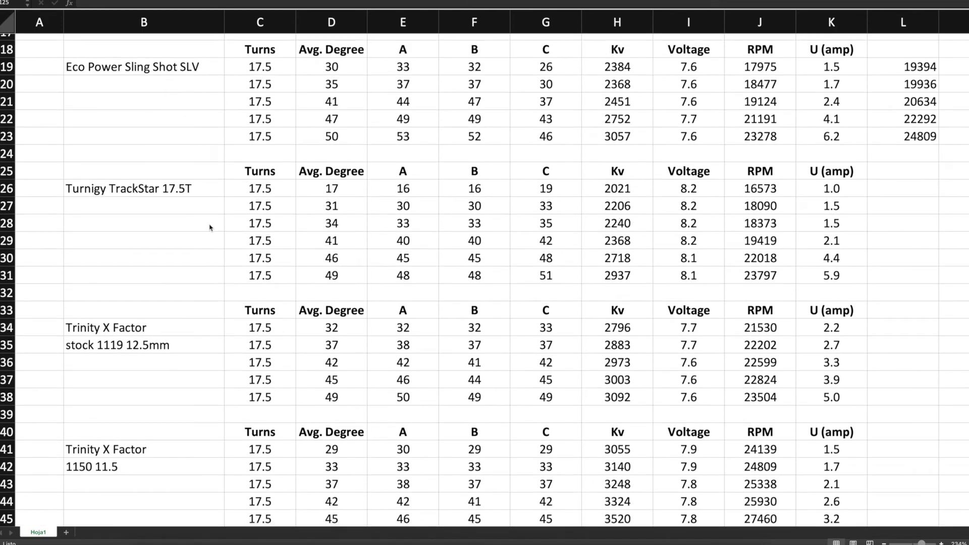
mouse_move(184, 132)
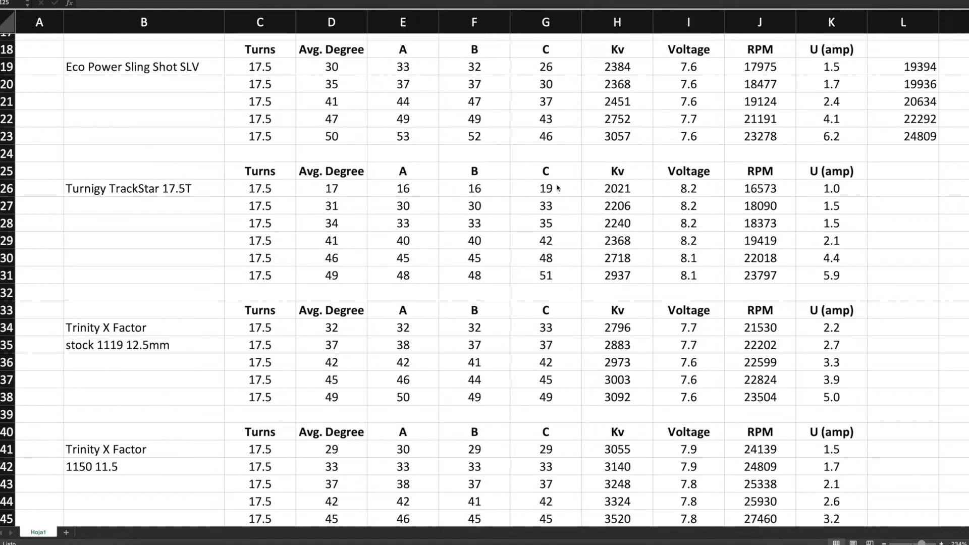
scroll(down, 3)
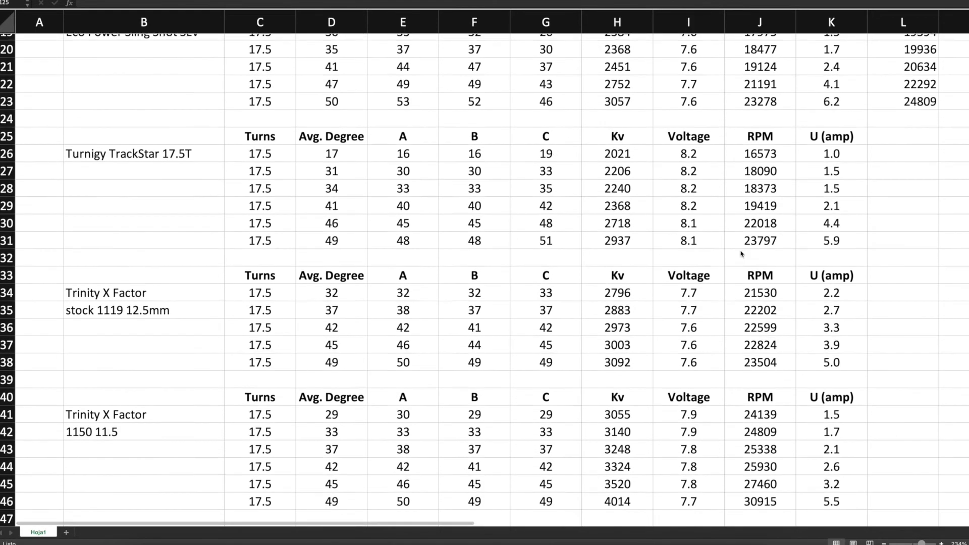
scroll(down, 3)
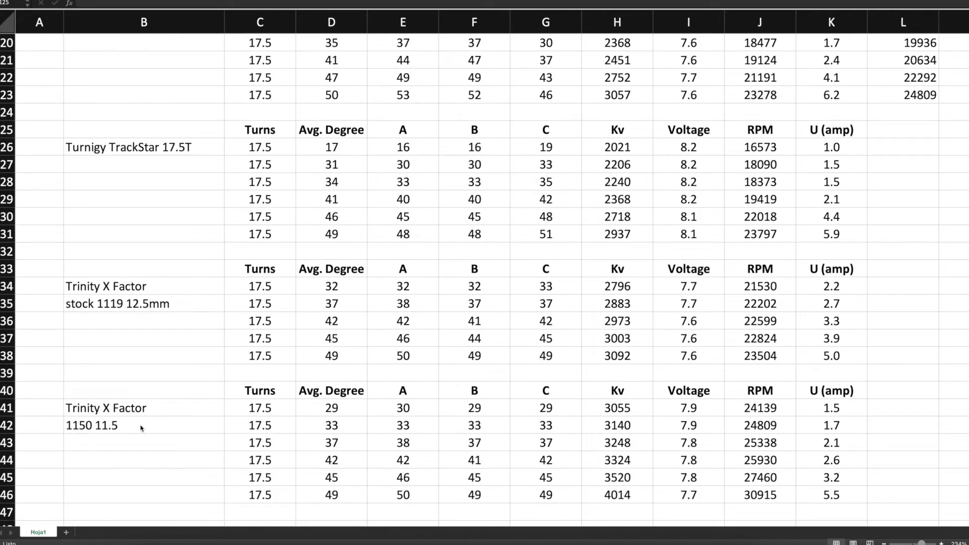
mouse_move(219, 433)
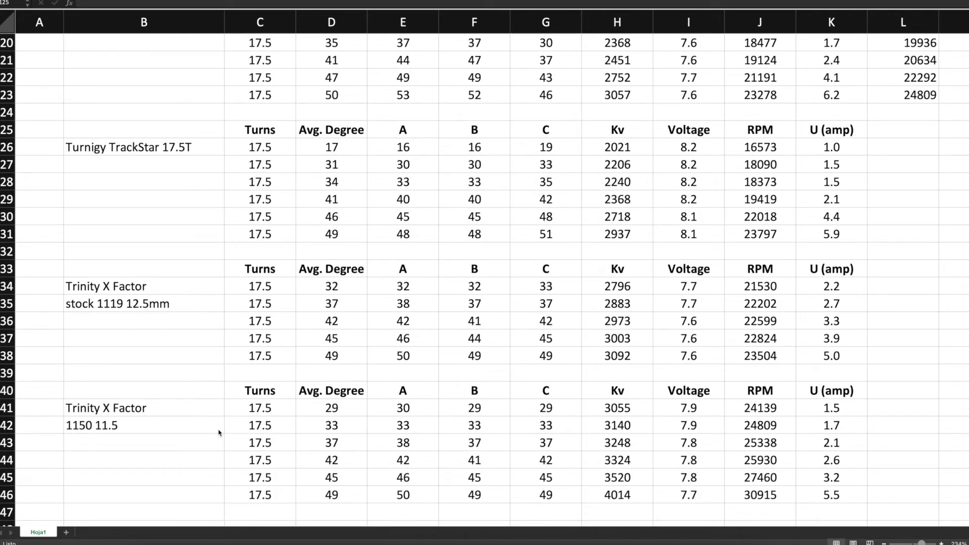
mouse_move(863, 407)
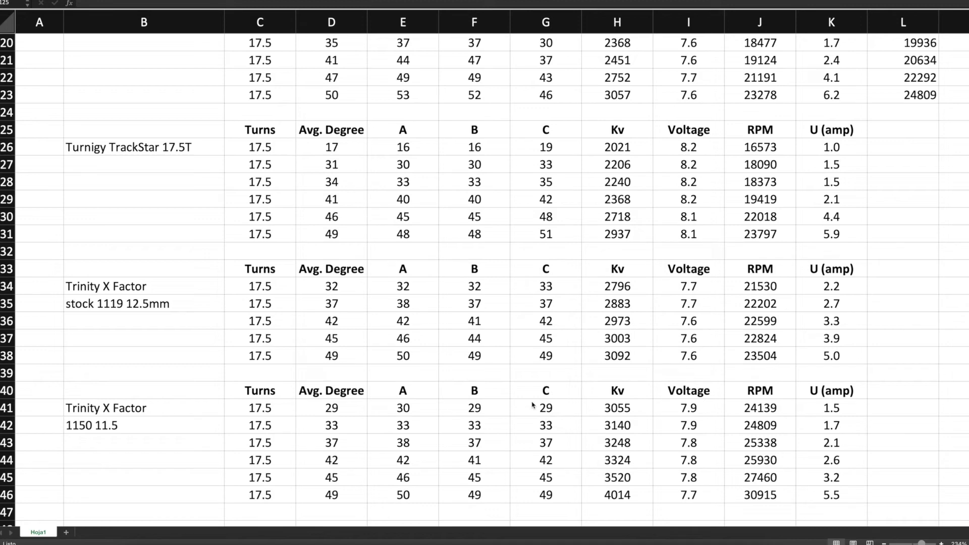
mouse_move(198, 431)
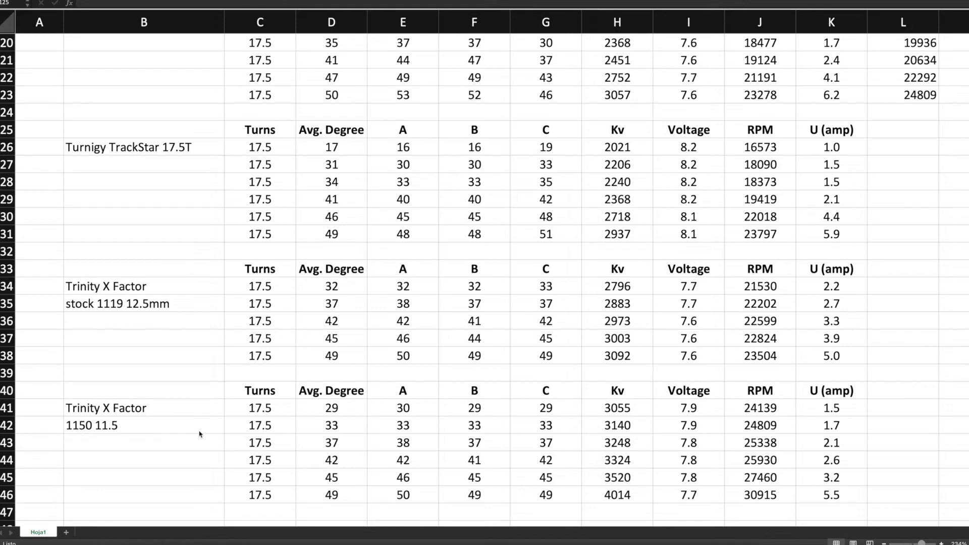
scroll(down, 3)
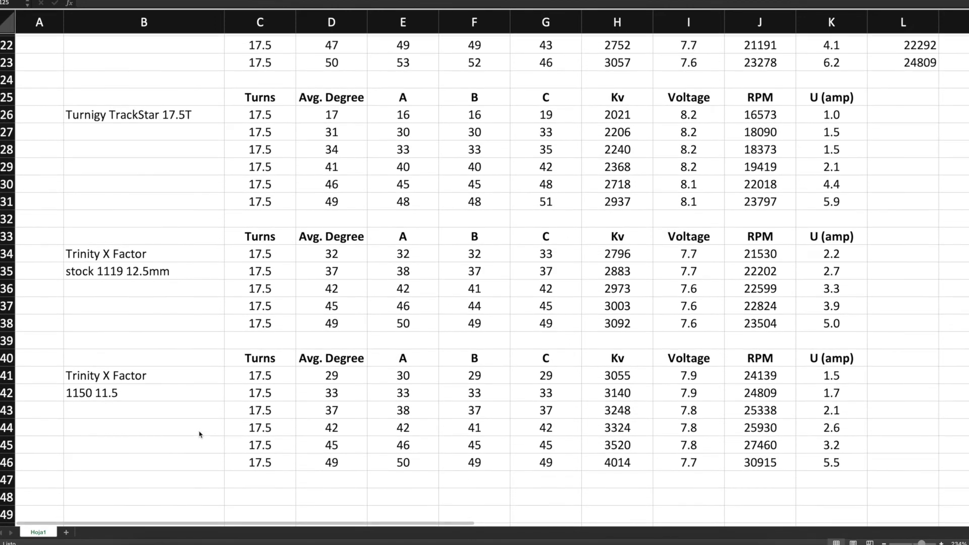
mouse_move(120, 303)
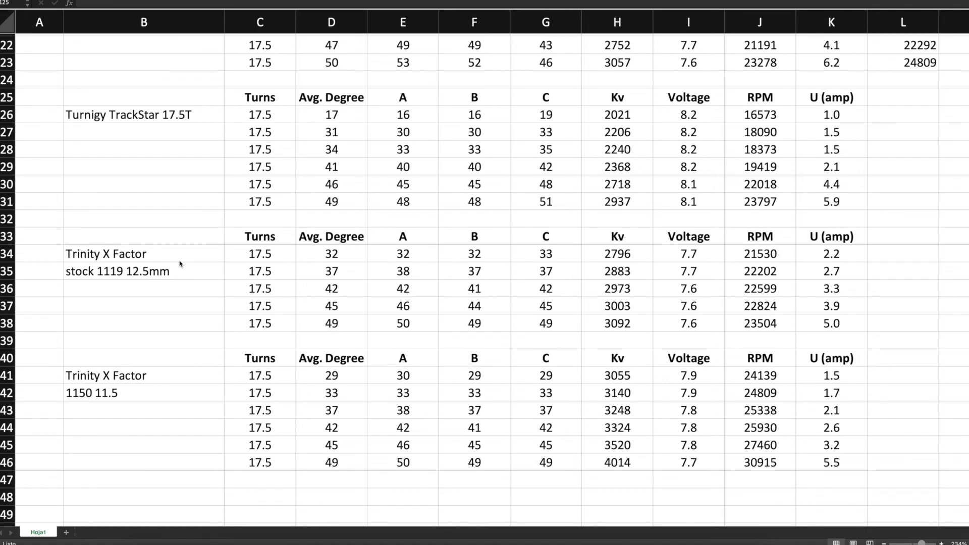
mouse_move(174, 261)
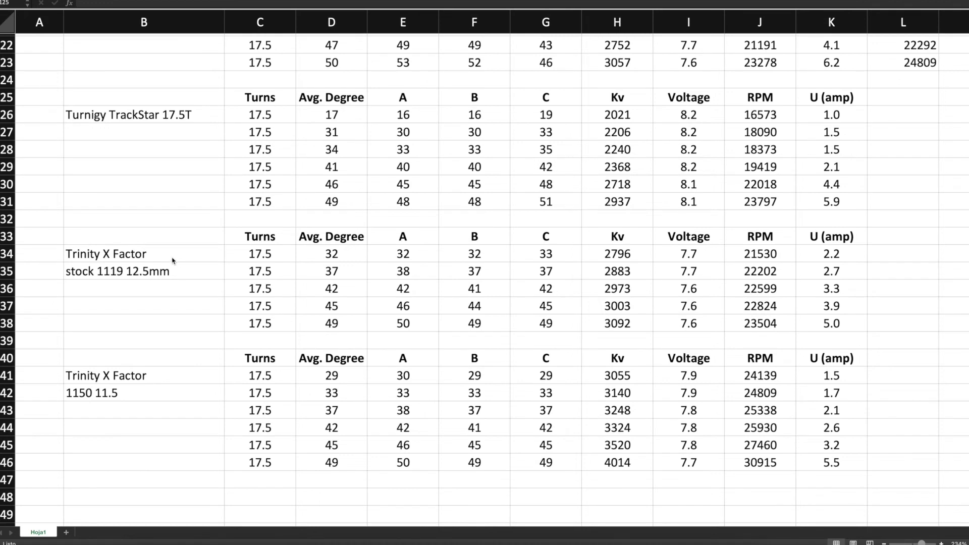
mouse_move(149, 302)
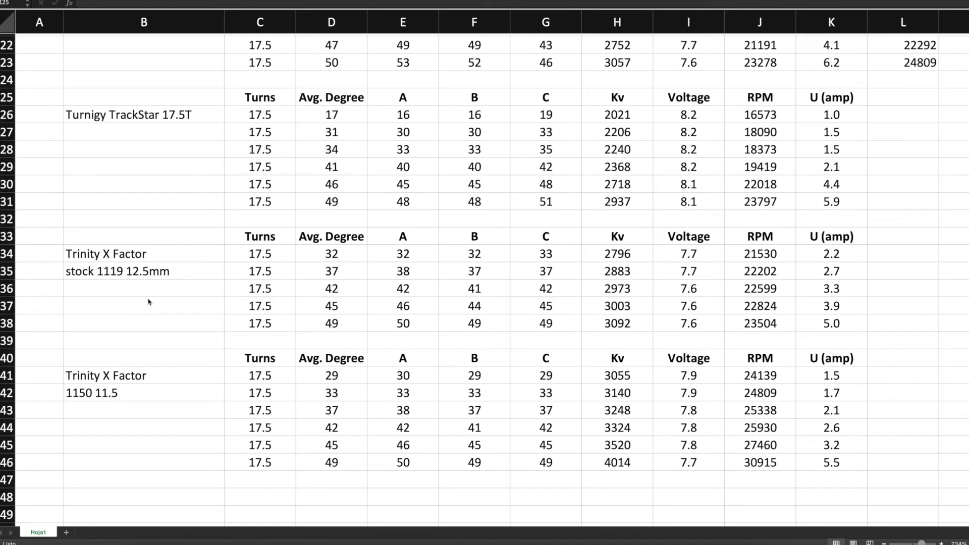
mouse_move(135, 284)
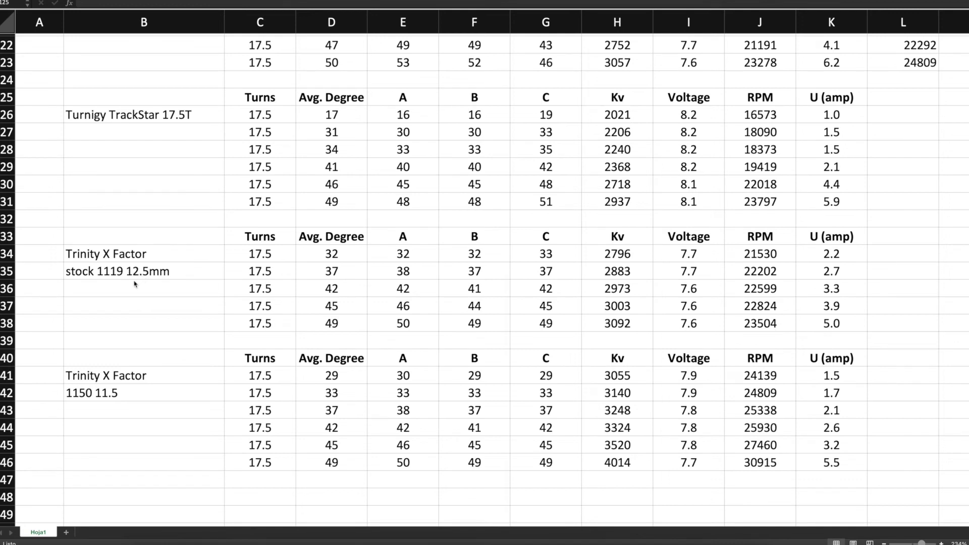
mouse_move(182, 275)
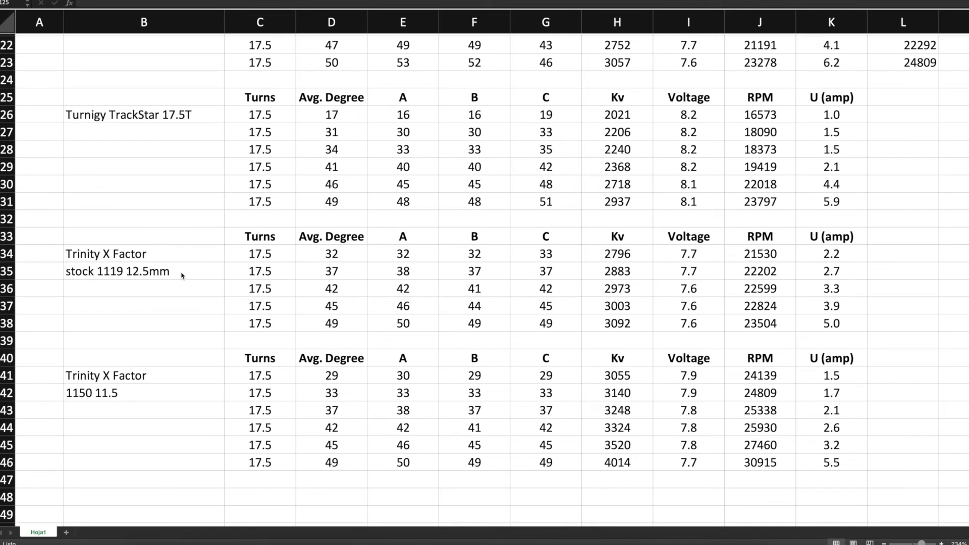
mouse_move(141, 286)
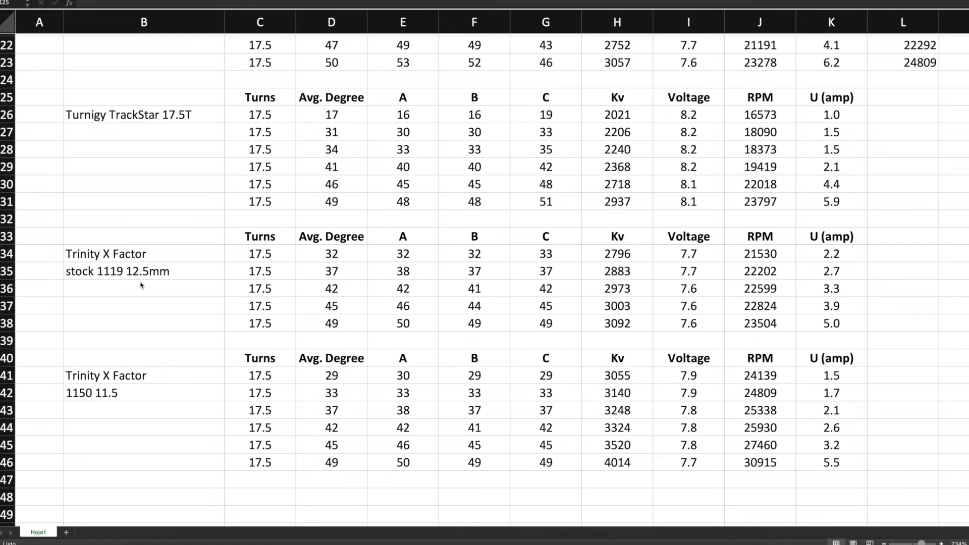
mouse_move(132, 397)
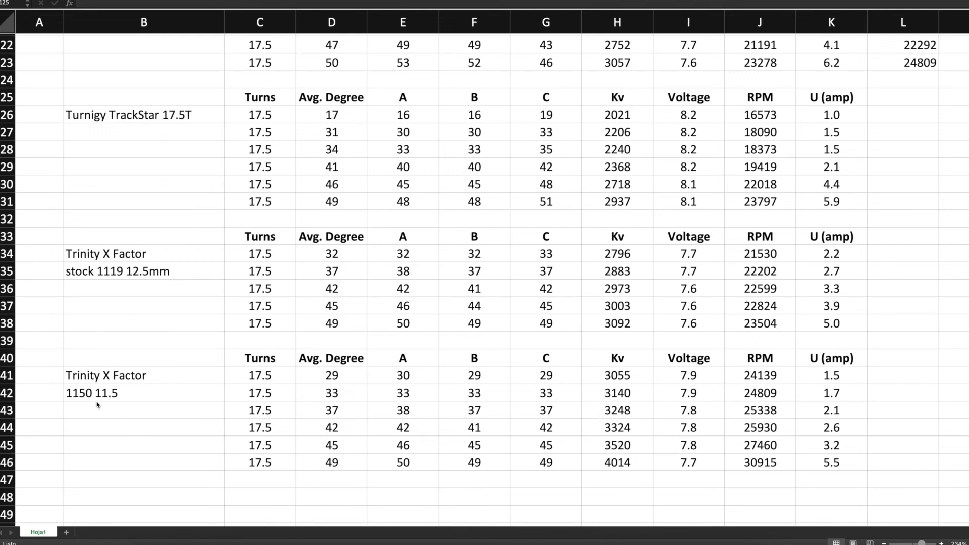
mouse_move(123, 400)
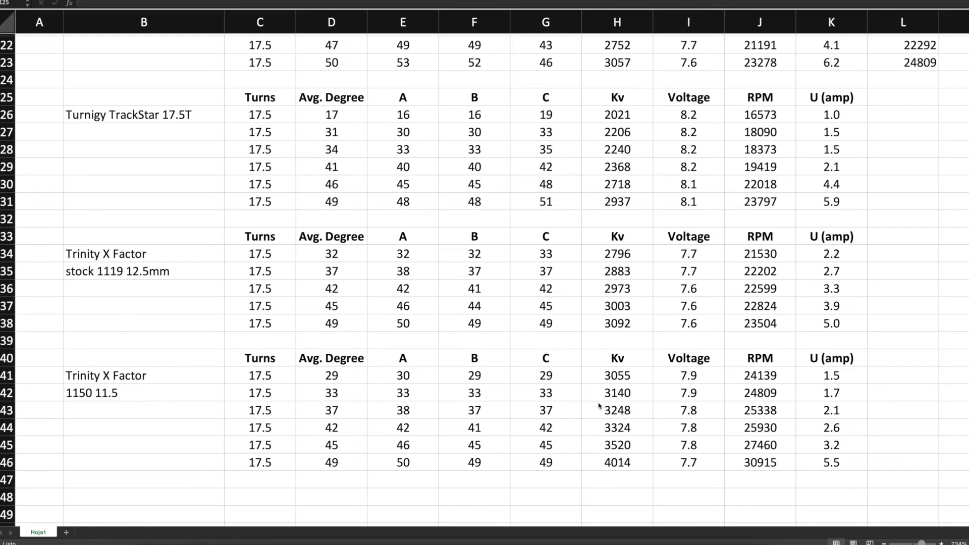
mouse_move(898, 322)
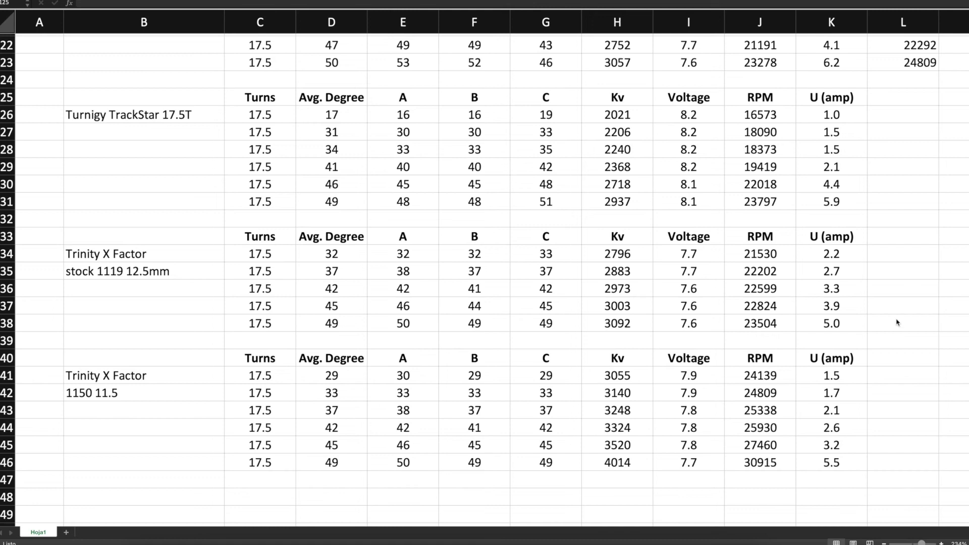
mouse_move(852, 318)
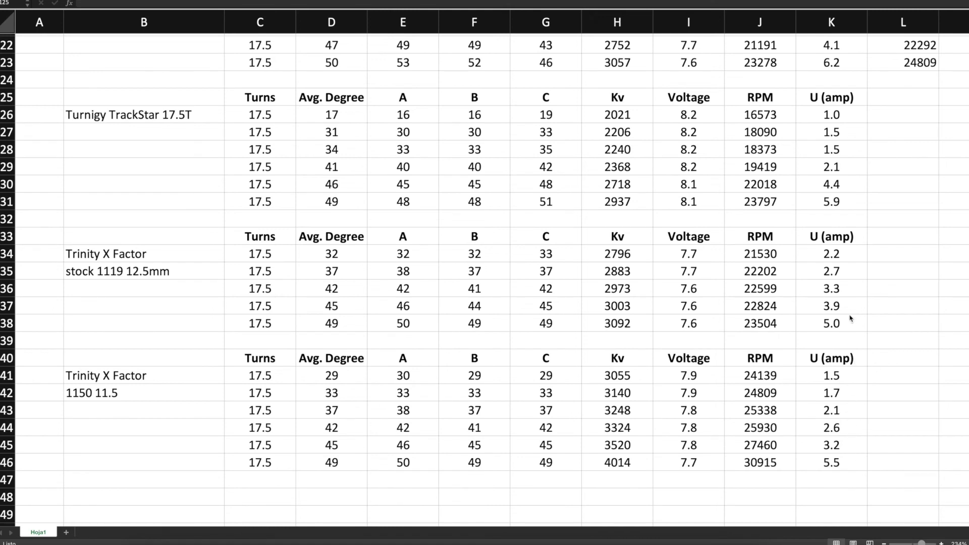
mouse_move(865, 320)
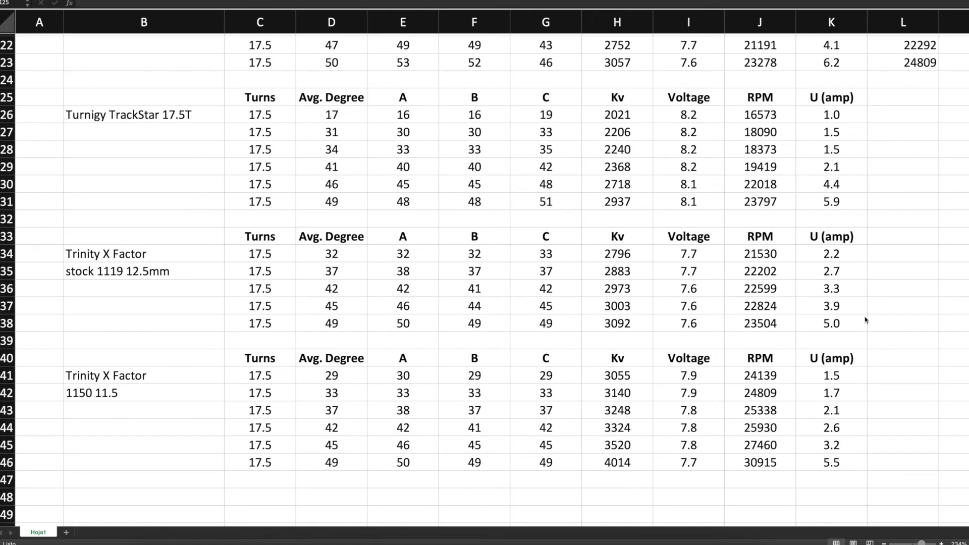